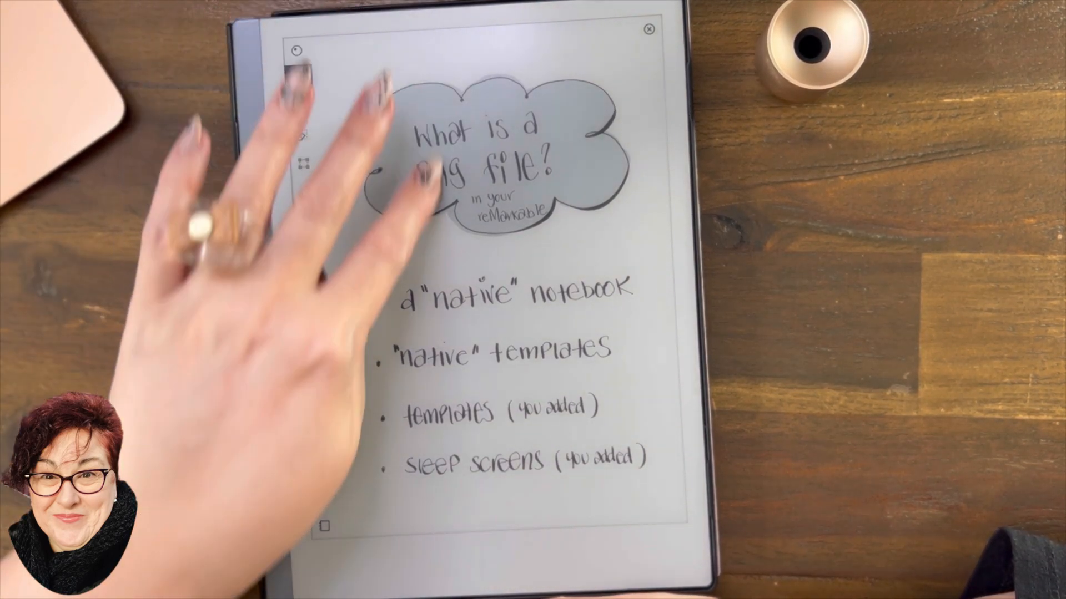
Dismiss the layers list to show the full PNG uses page with its four bullets.
left_click(649, 31)
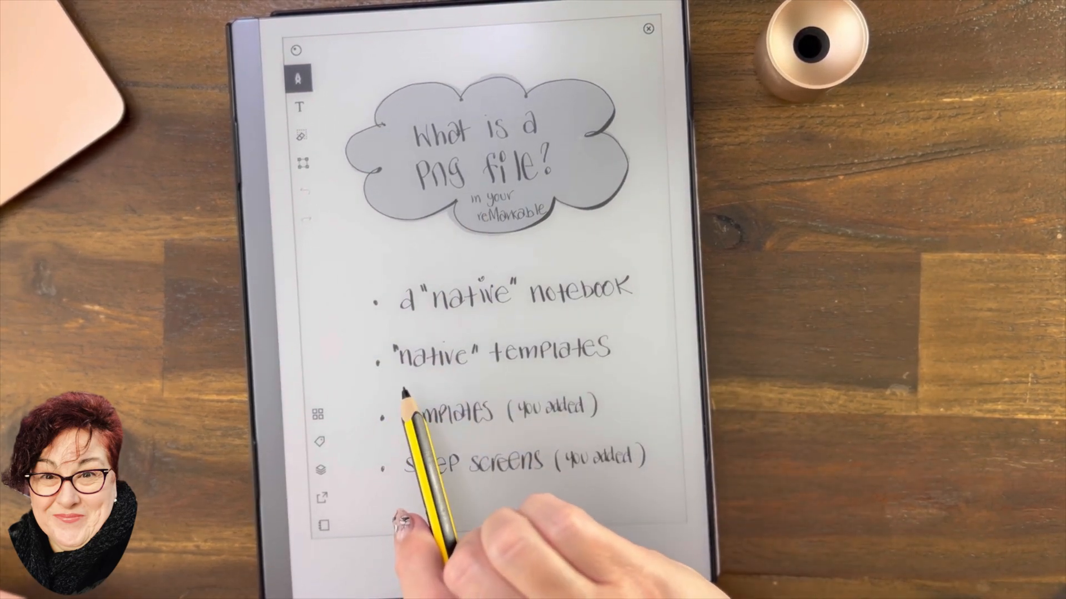
left_click(319, 469)
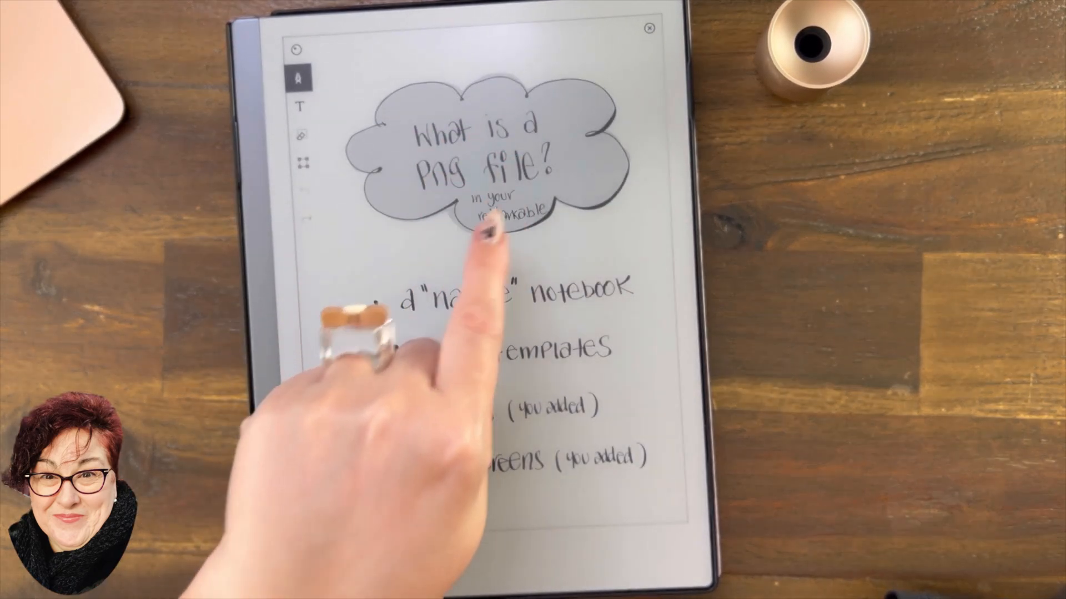
left_click(303, 161)
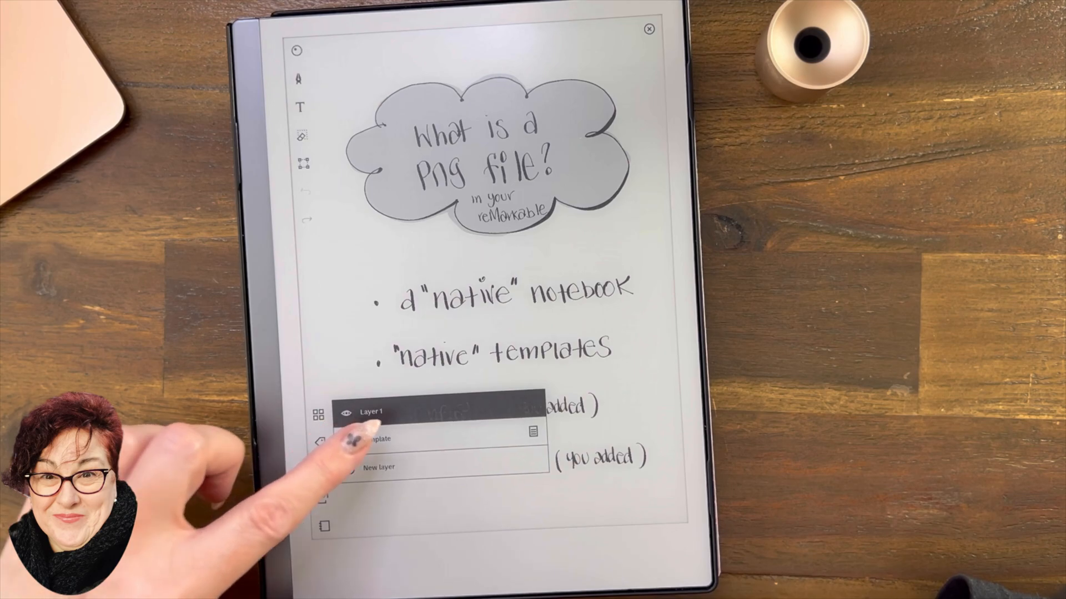
left_click(382, 439)
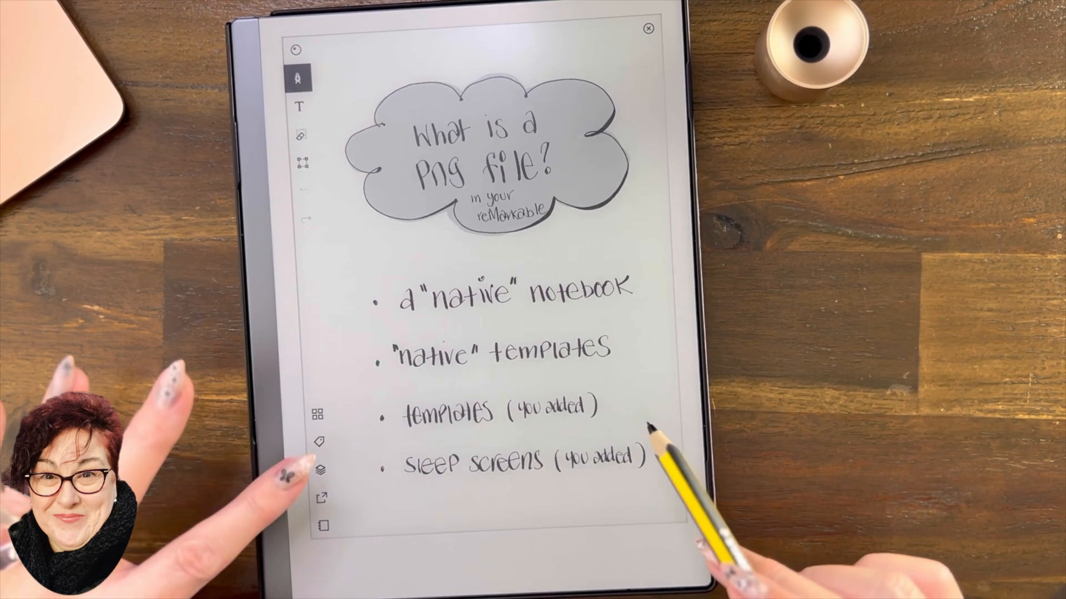
Turn to the 'PNG's' page about typing and text conversion.
left_click(320, 470)
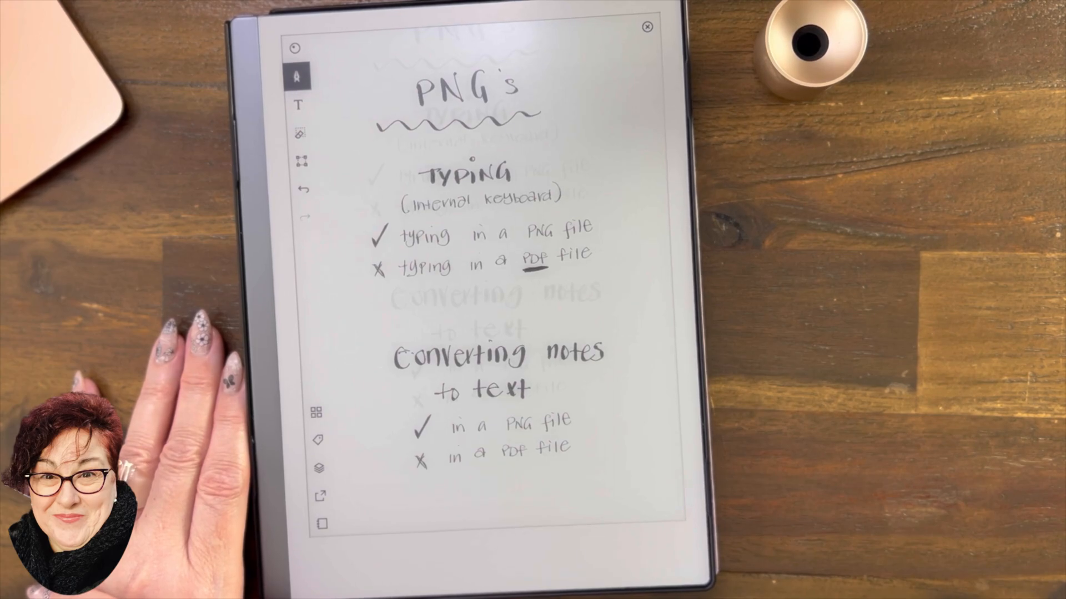
left_click(646, 27)
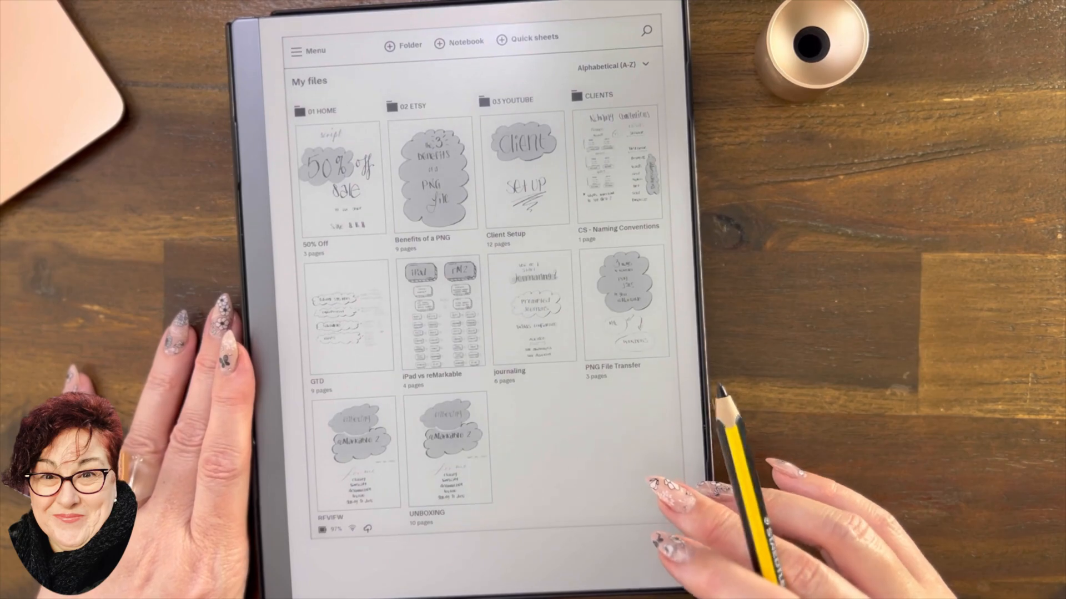
left_click(412, 105)
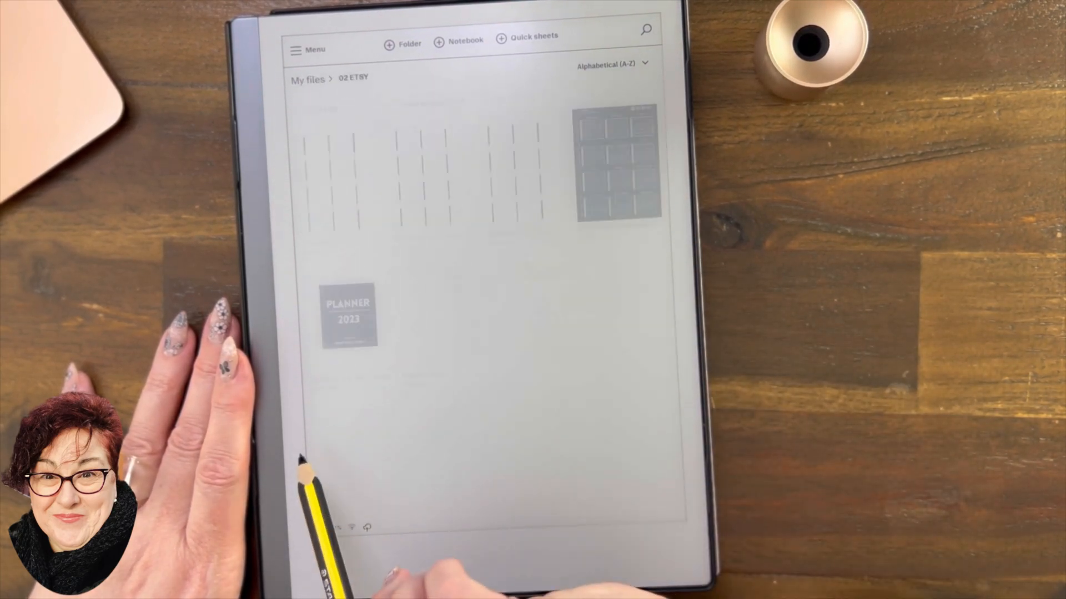
double_click(348, 314)
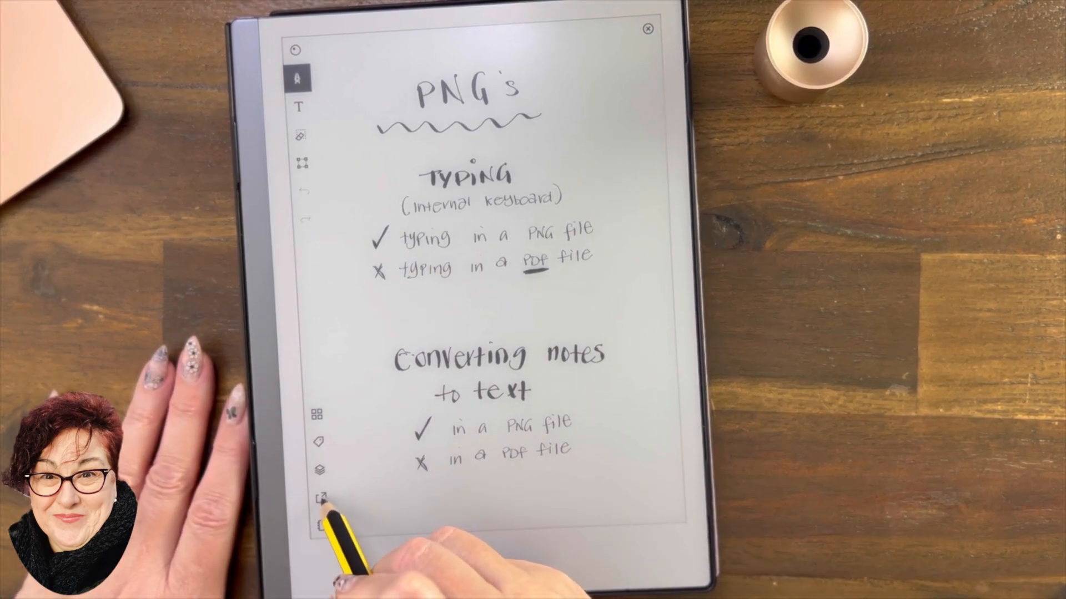
Open the handwritten November calendar page and show its share menu.
left_click(320, 499)
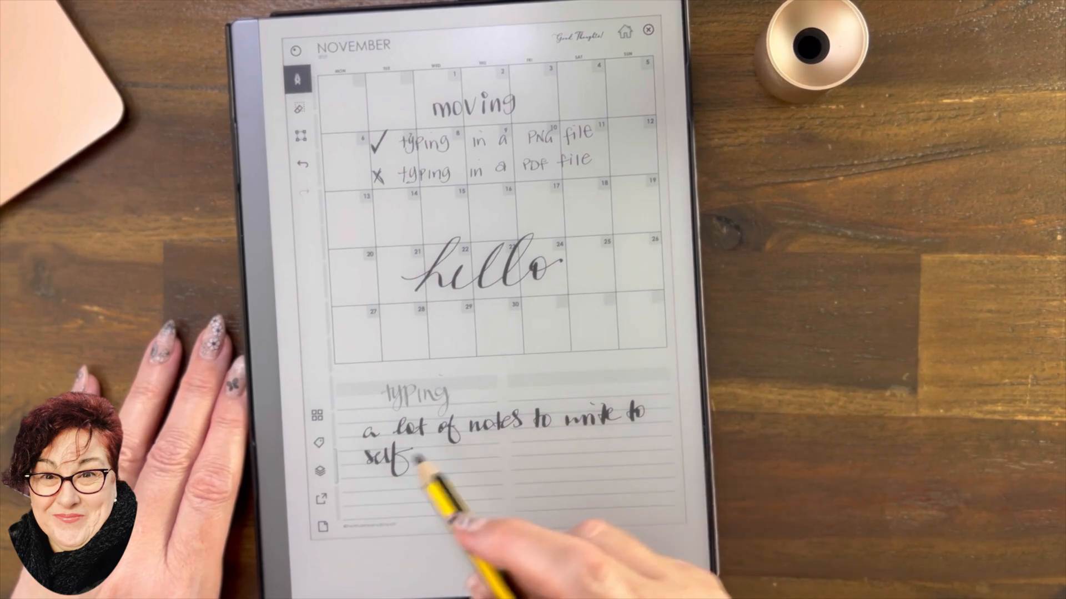
left_click(320, 498)
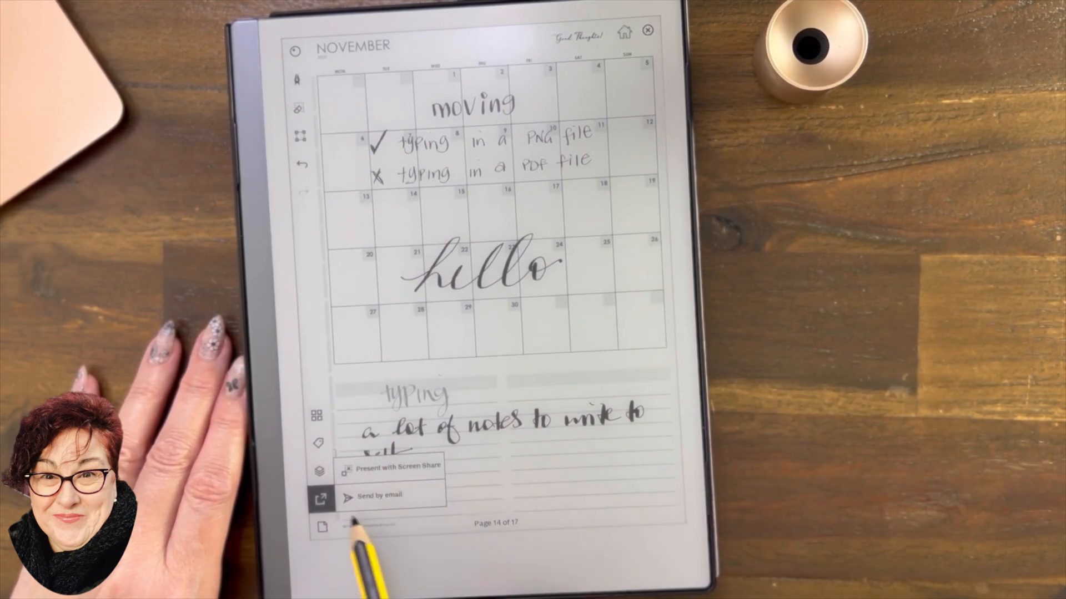